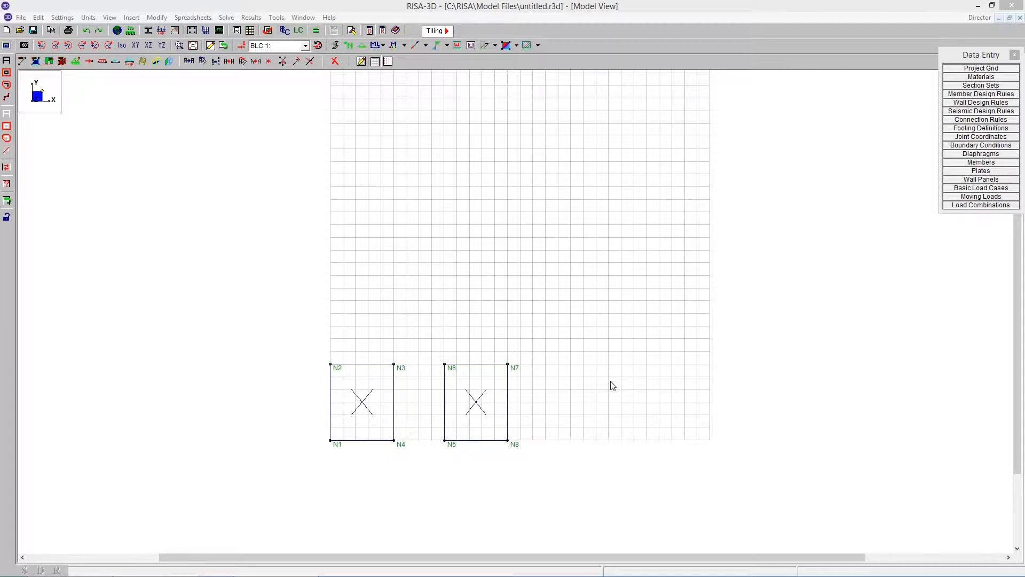
{"action": "mouse_move", "coordinate": [361, 459]}
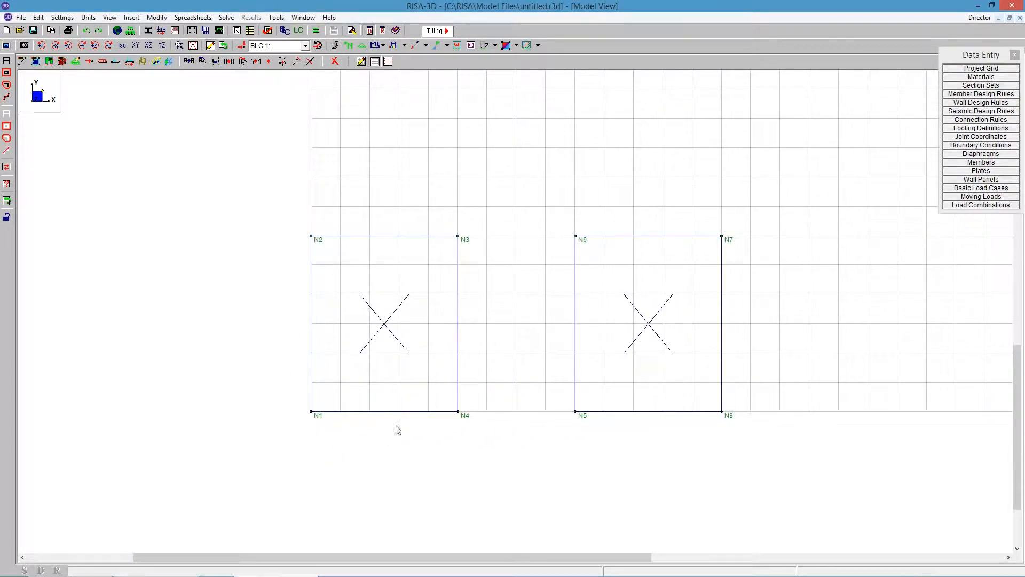
{"action": "mouse_move", "coordinate": [321, 415]}
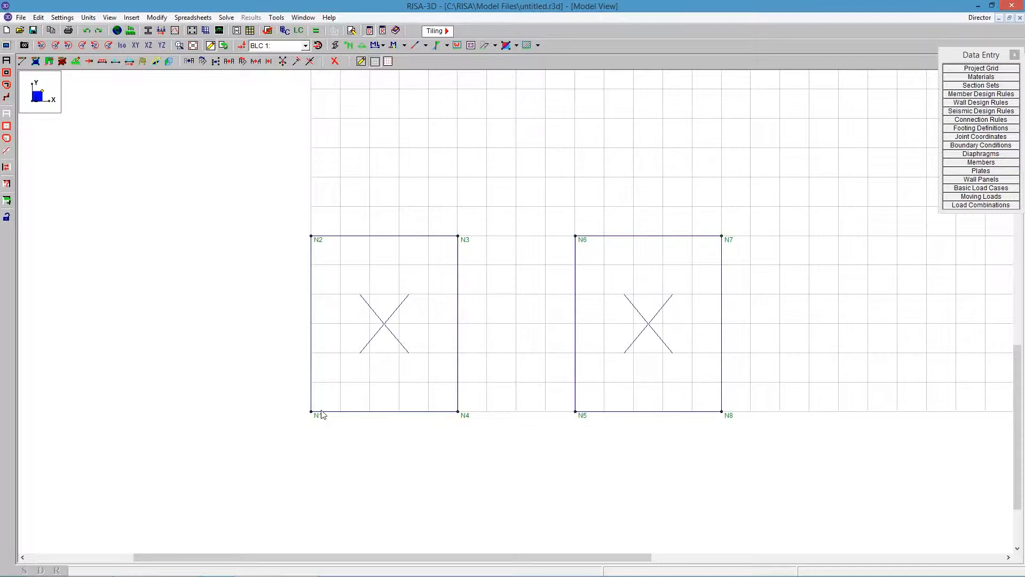
{"action": "mouse_move", "coordinate": [709, 318]}
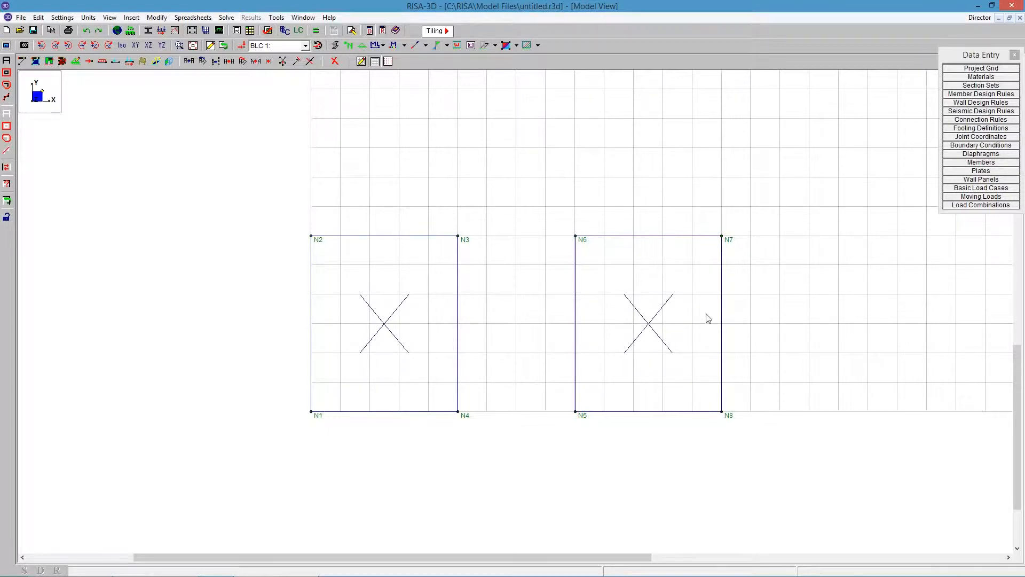
{"action": "mouse_move", "coordinate": [652, 370]}
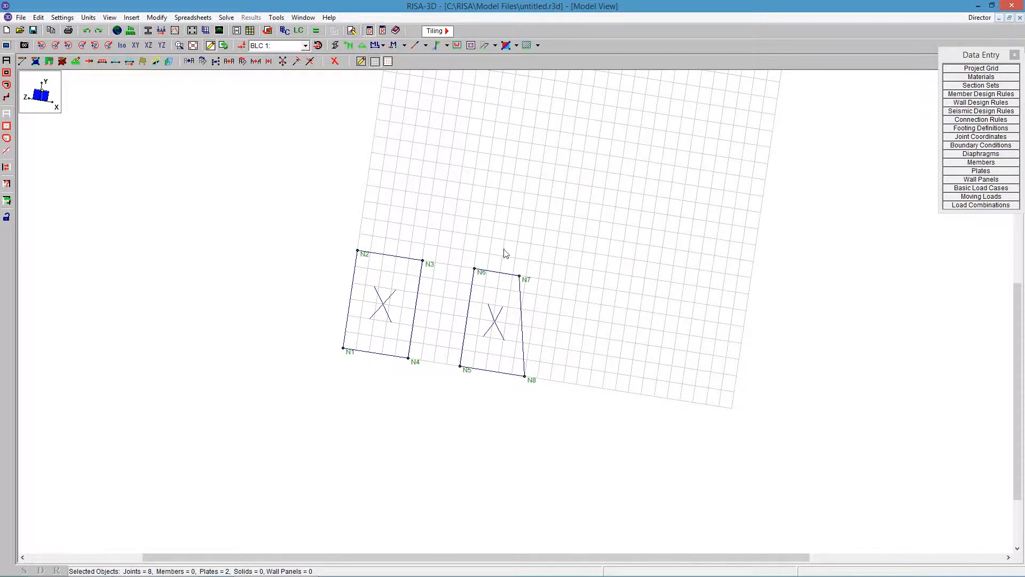
{"action": "mouse_move", "coordinate": [526, 247]}
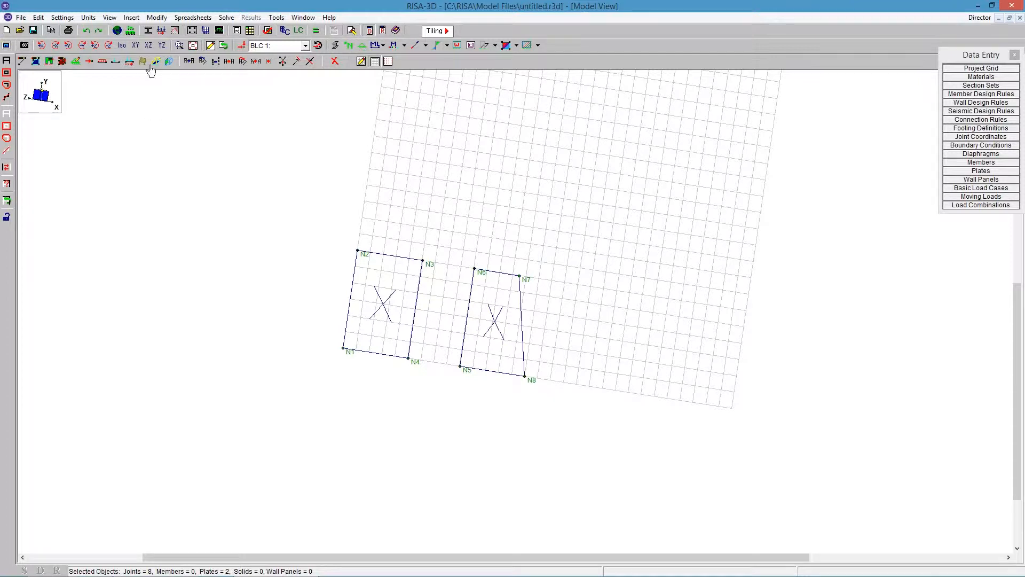
- Snap the two plates to the flat XY view and start opening another model file
{"action": "left_click", "coordinate": [135, 45]}
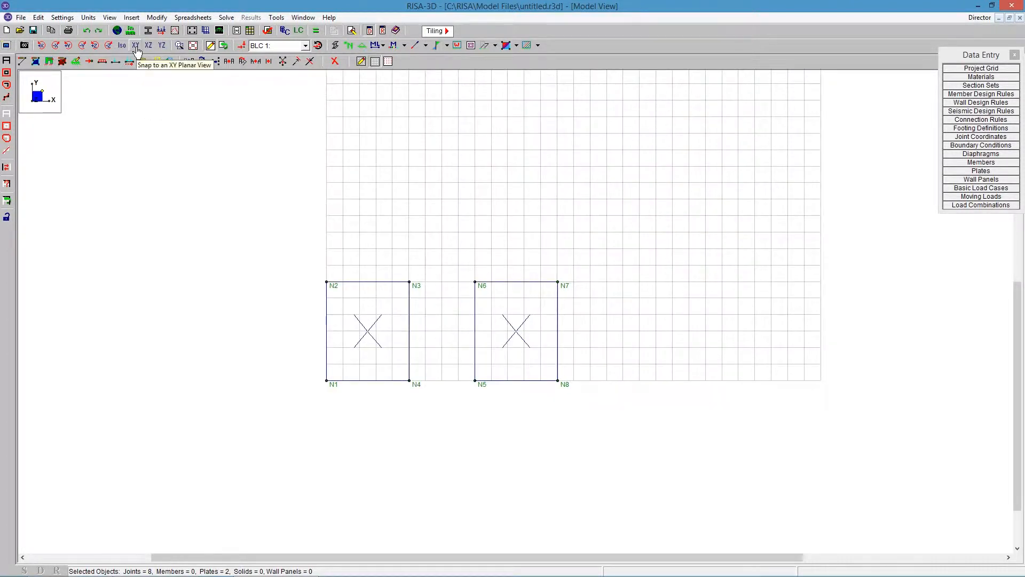
{"action": "left_click", "coordinate": [21, 17]}
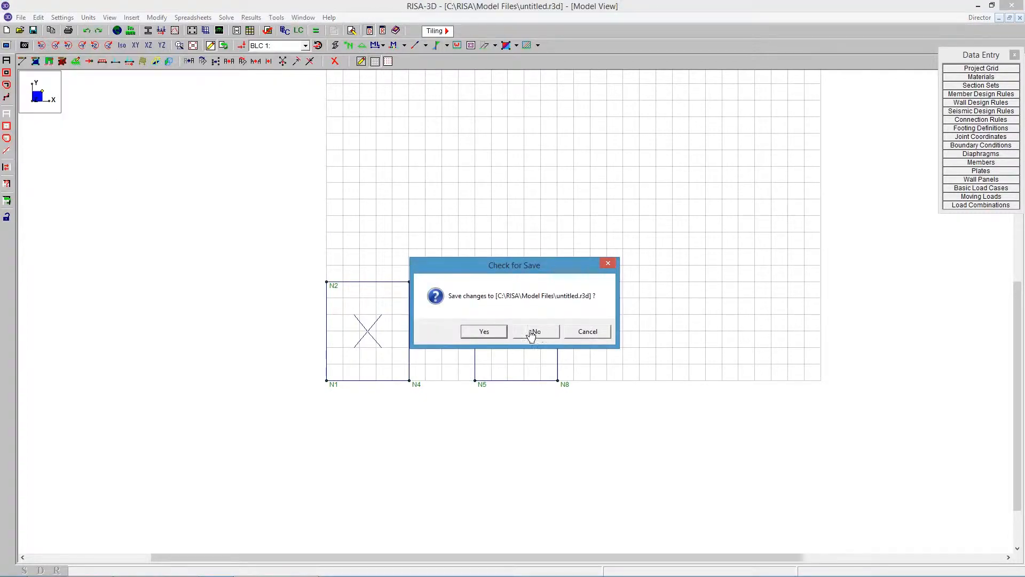
- Discard the untitled model, load Tank.r3d, and hide its joint labels
{"action": "left_click", "coordinate": [534, 332]}
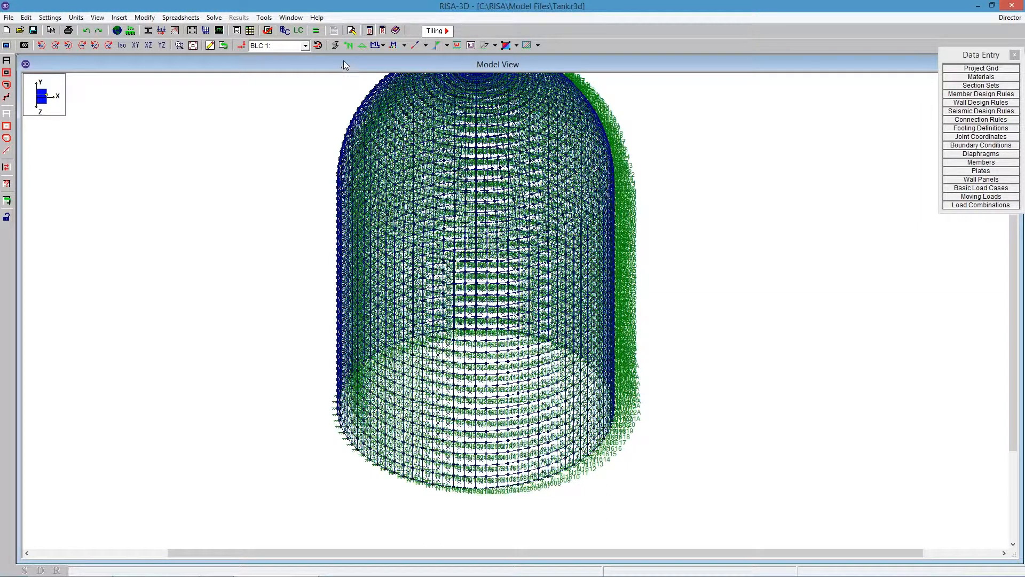
{"action": "left_click", "coordinate": [348, 45]}
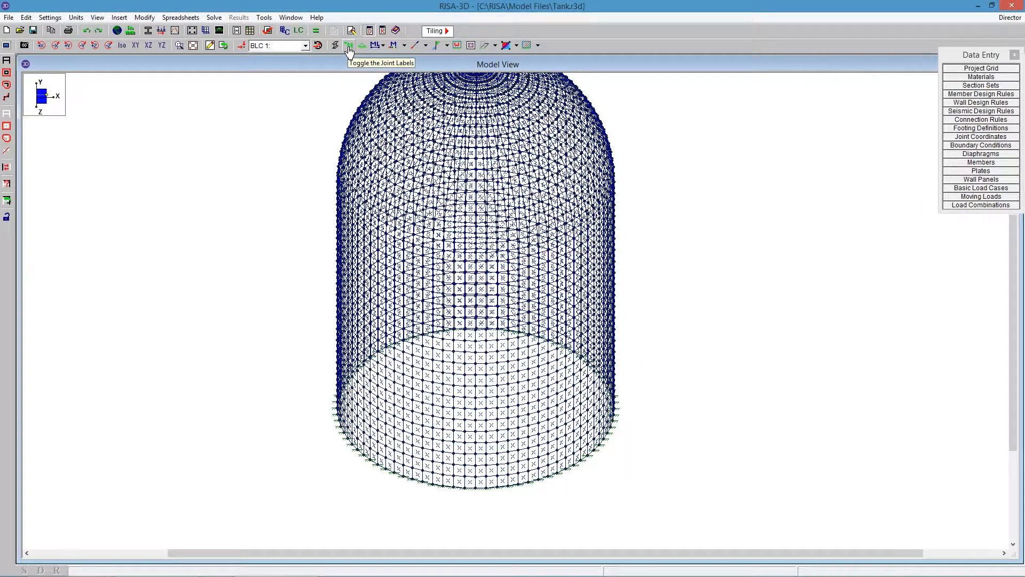
{"action": "left_click", "coordinate": [264, 18]}
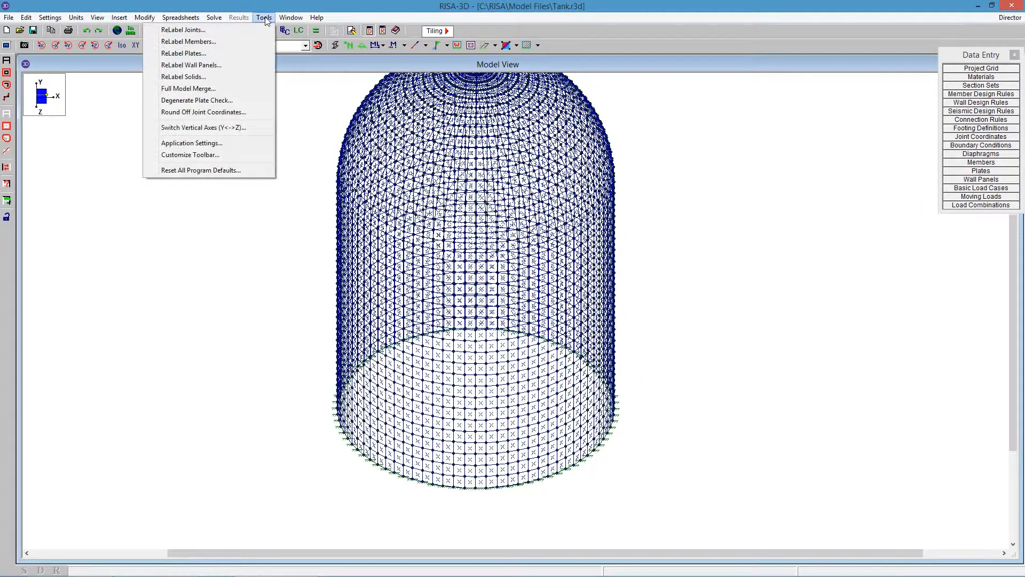
{"action": "mouse_move", "coordinate": [197, 100]}
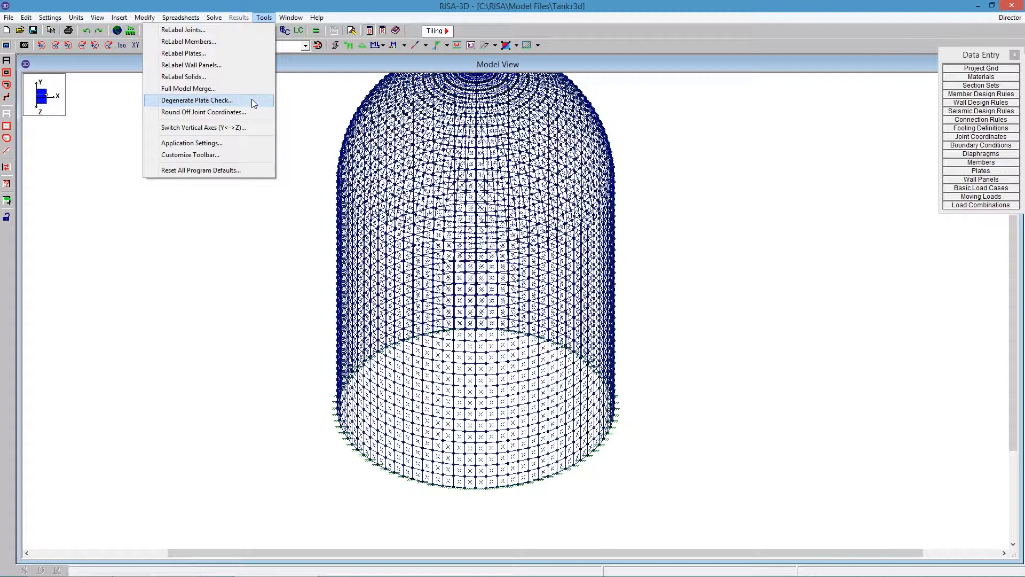
{"action": "left_click", "coordinate": [196, 100]}
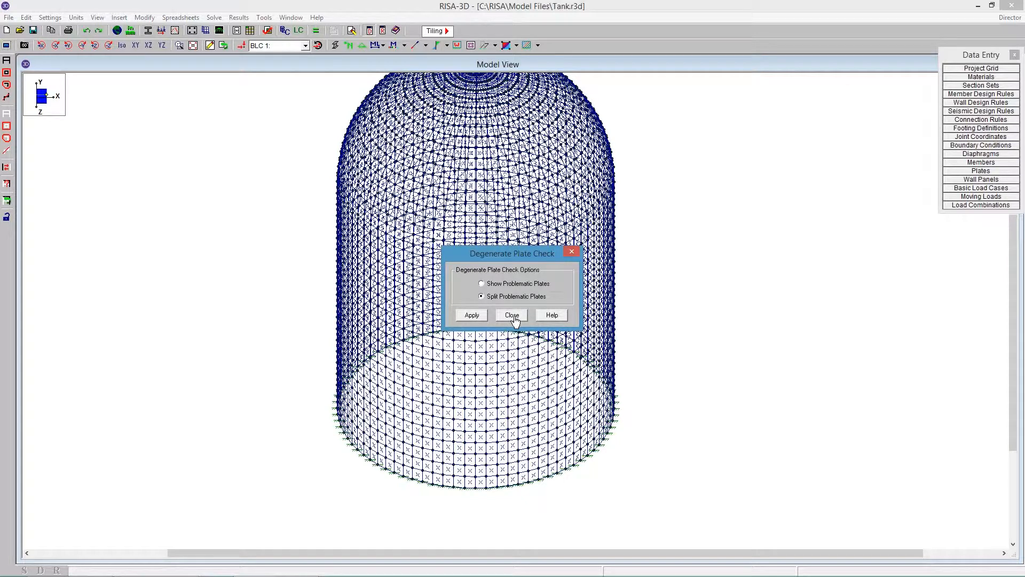
{"action": "left_click", "coordinate": [512, 314]}
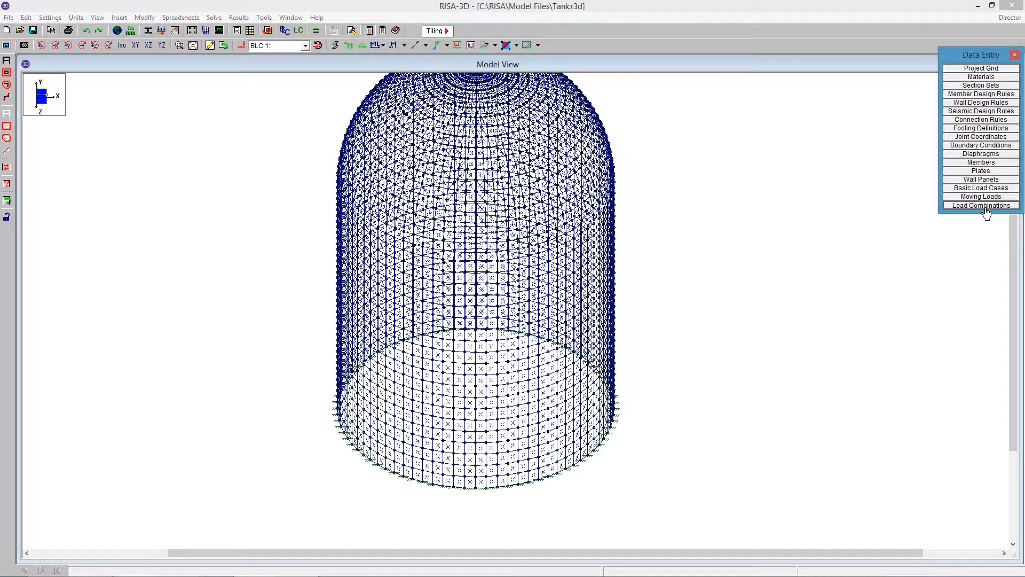
{"action": "left_click", "coordinate": [981, 205]}
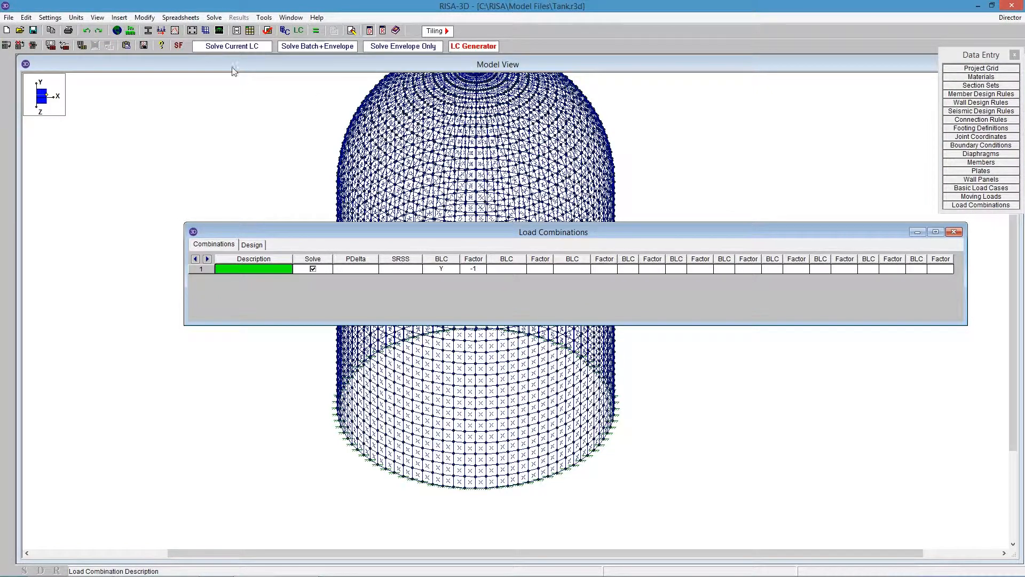
{"action": "mouse_move", "coordinate": [503, 275]}
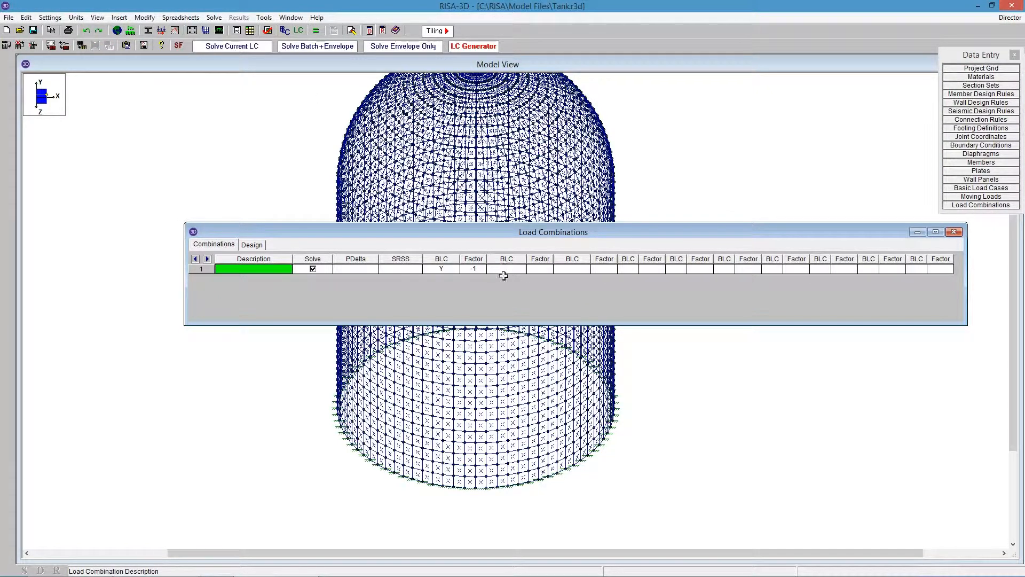
{"action": "left_click", "coordinate": [231, 46]}
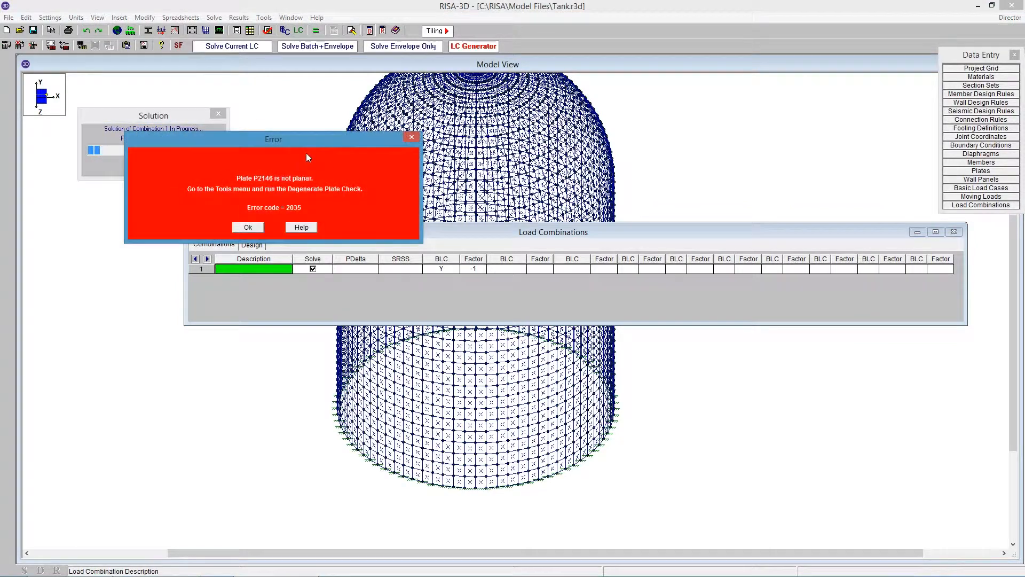
{"action": "mouse_move", "coordinate": [258, 183]}
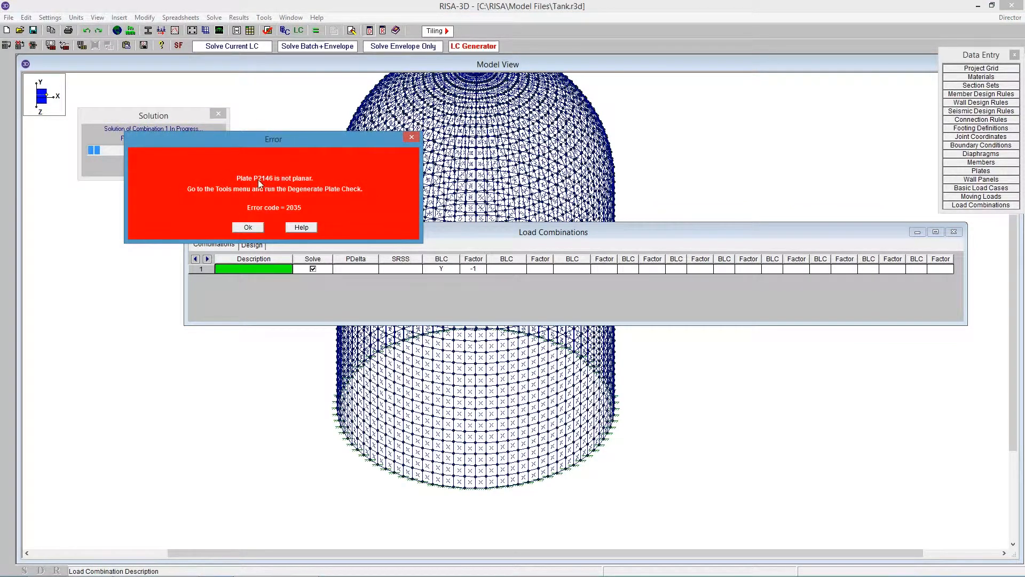
{"action": "mouse_move", "coordinate": [262, 185]}
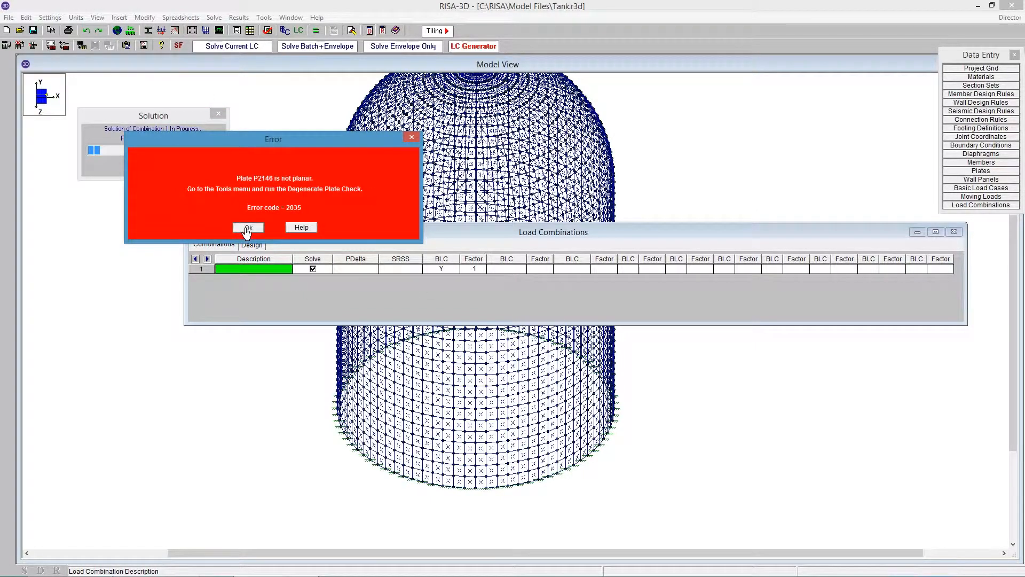
{"action": "left_click", "coordinate": [248, 226]}
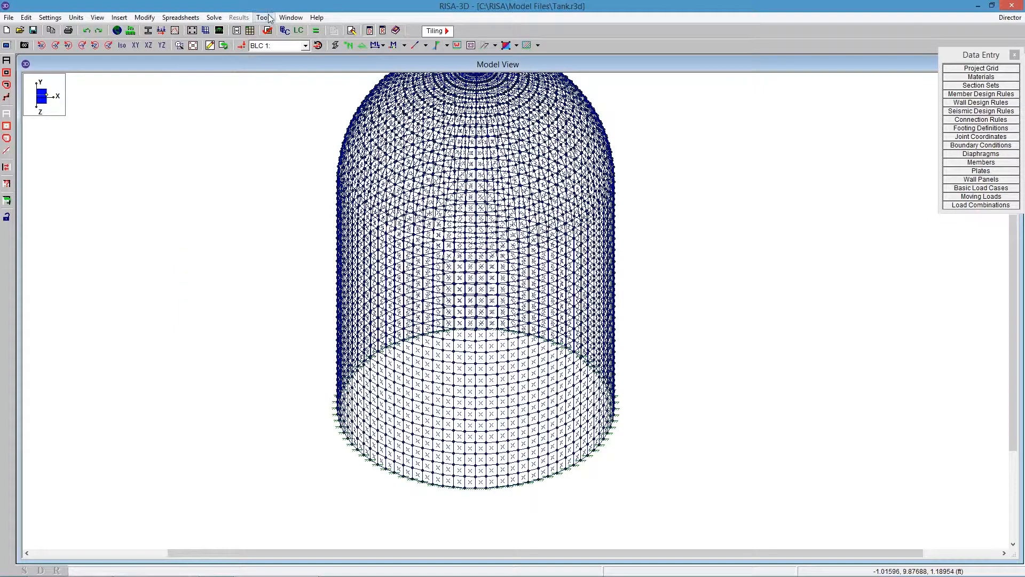
- Run the Degenerate Plate Check with Show Problematic Plates, finding four non-planar plates
{"action": "left_click", "coordinate": [264, 17]}
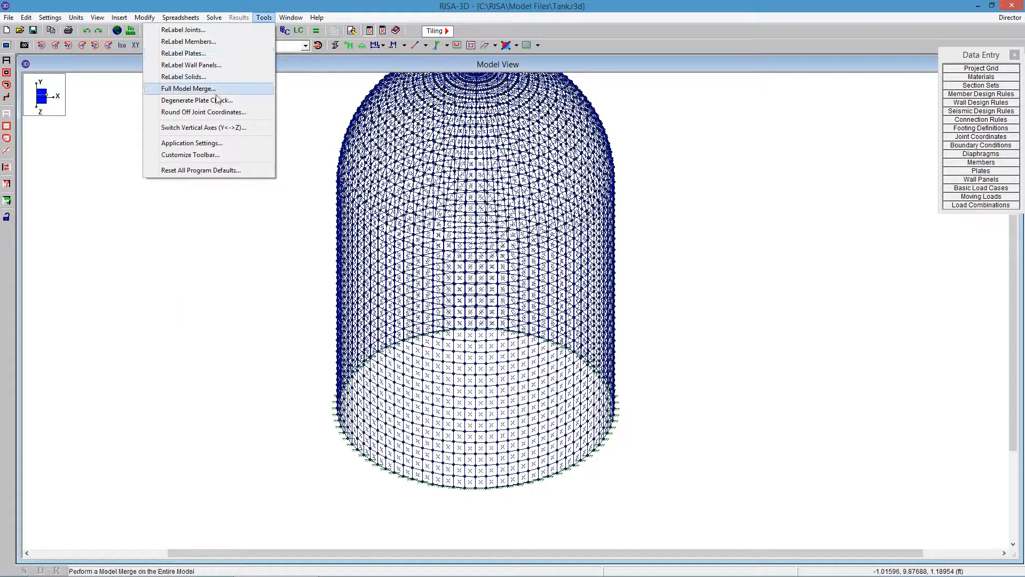
{"action": "left_click", "coordinate": [197, 100]}
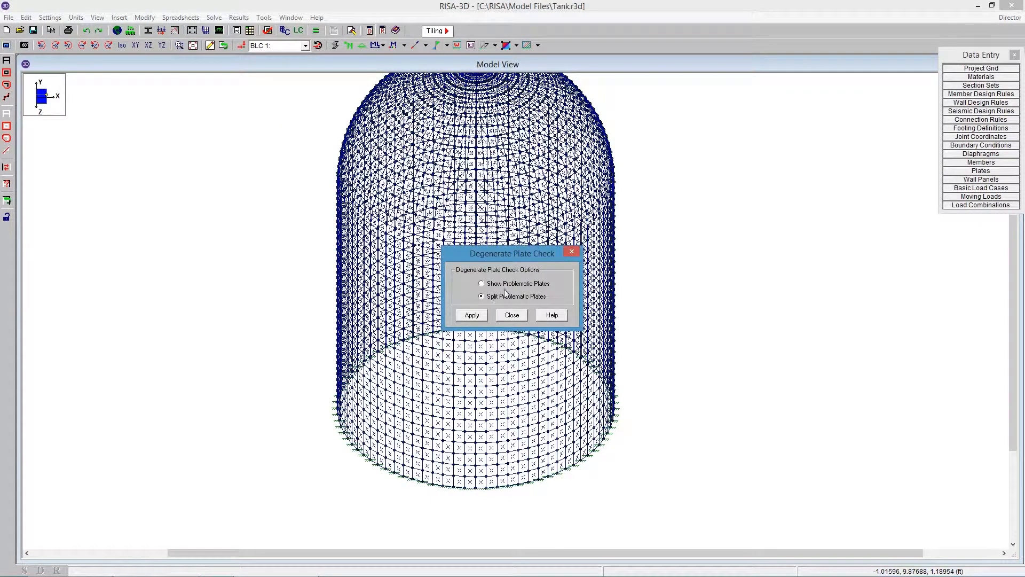
{"action": "left_click", "coordinate": [481, 283]}
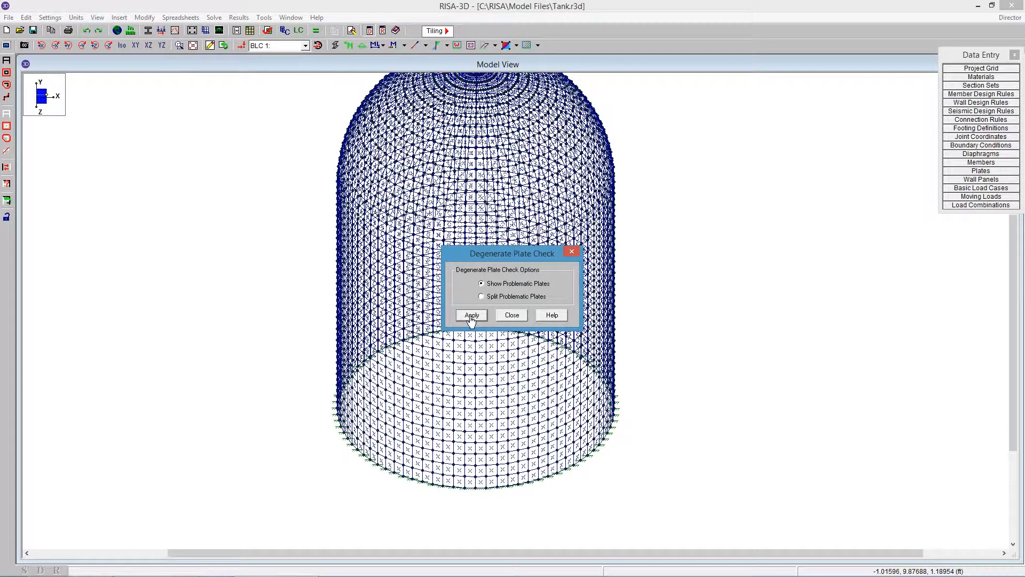
{"action": "left_click", "coordinate": [471, 314]}
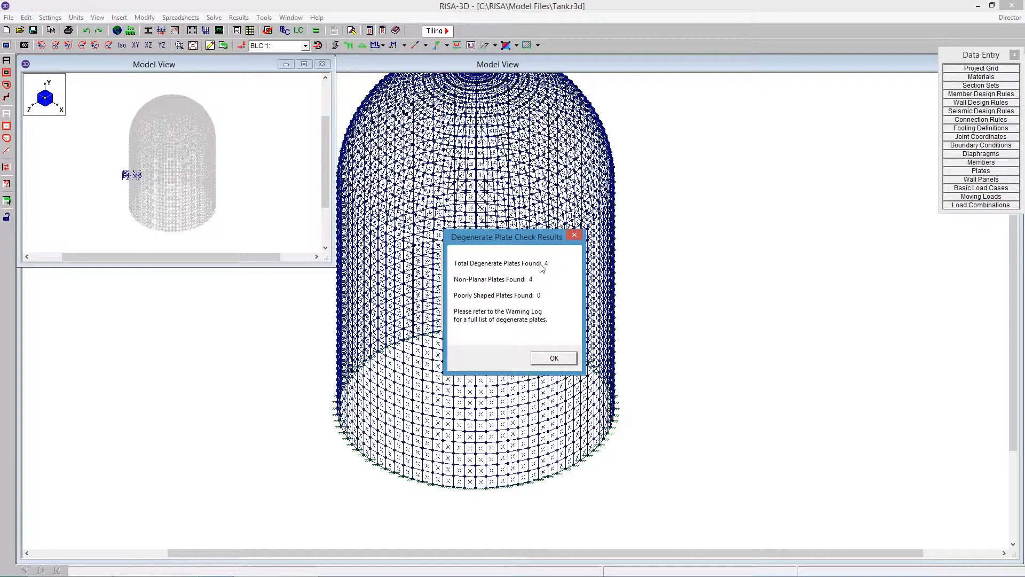
{"action": "mouse_move", "coordinate": [489, 287]}
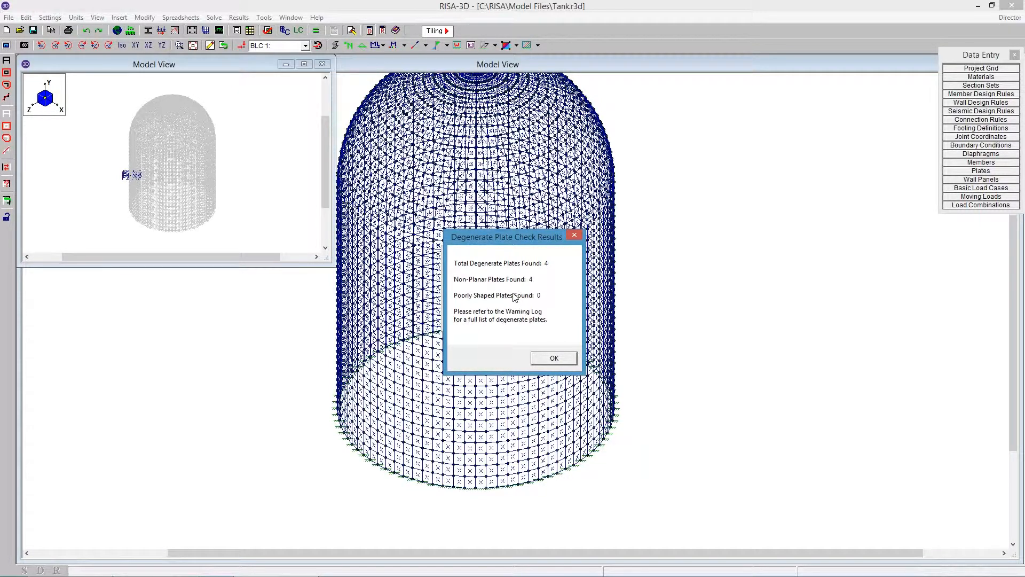
{"action": "mouse_move", "coordinate": [531, 327]}
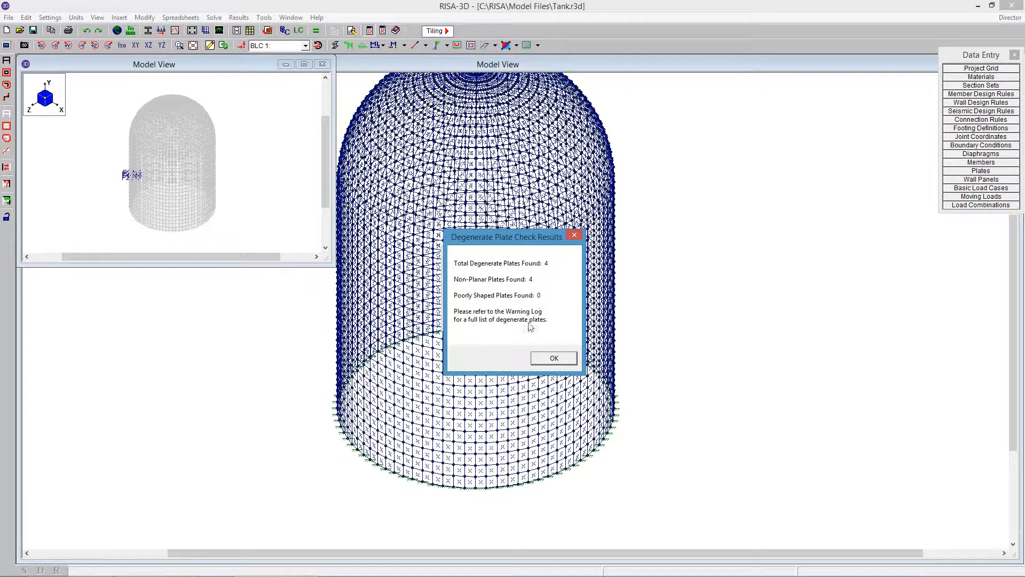
{"action": "mouse_move", "coordinate": [224, 59]}
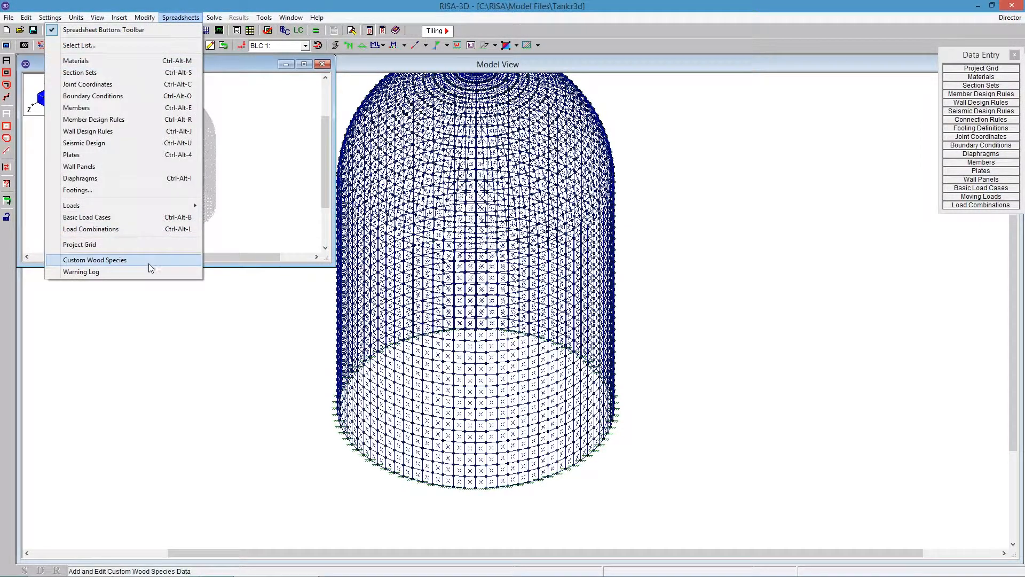
- Read the Warning Log's non-coplanar plate messages and zoom onto plates P2146, P2147, P2226, P2227
{"action": "left_click", "coordinate": [81, 271]}
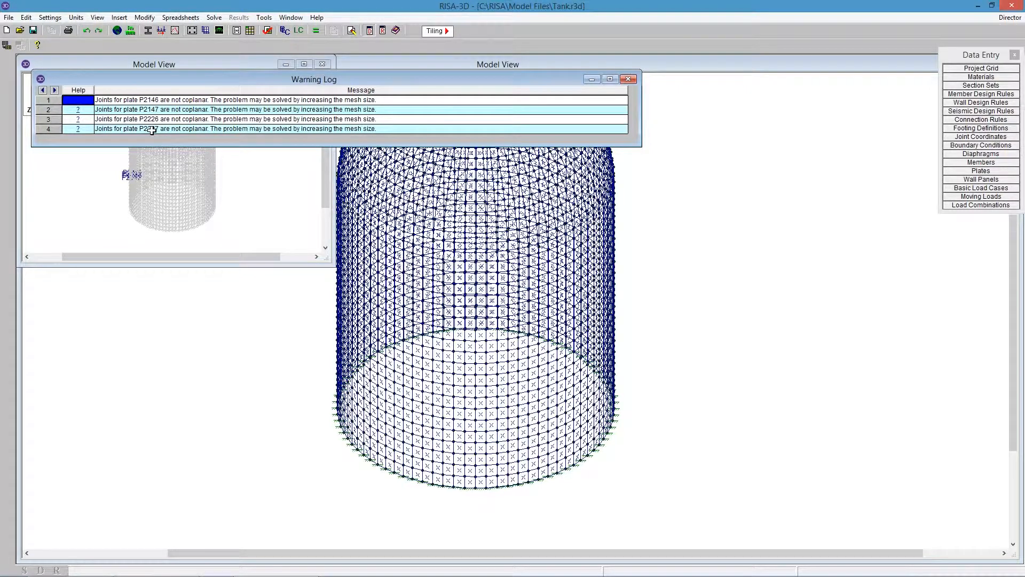
{"action": "left_click", "coordinate": [627, 78]}
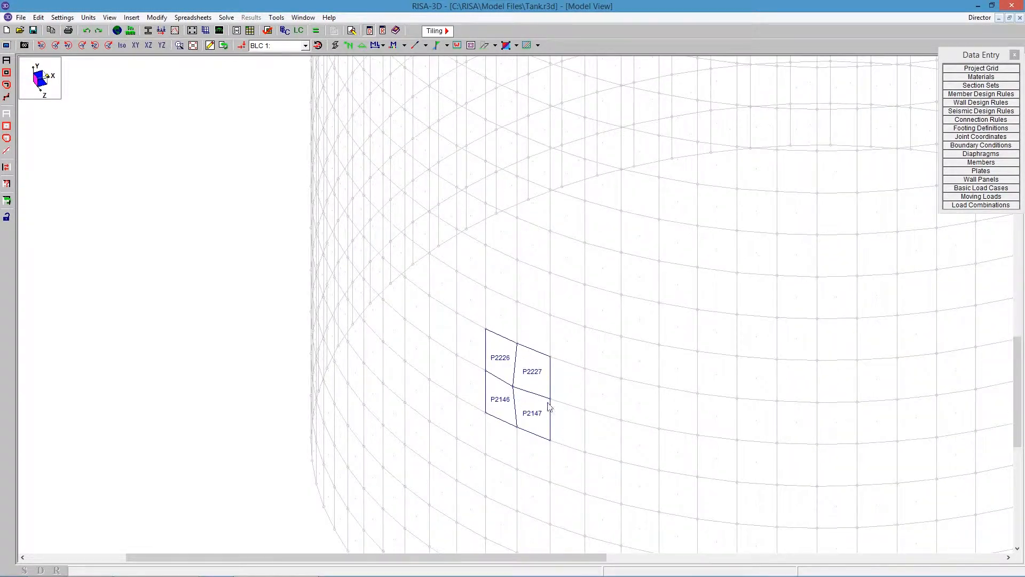
{"action": "mouse_move", "coordinate": [526, 354]}
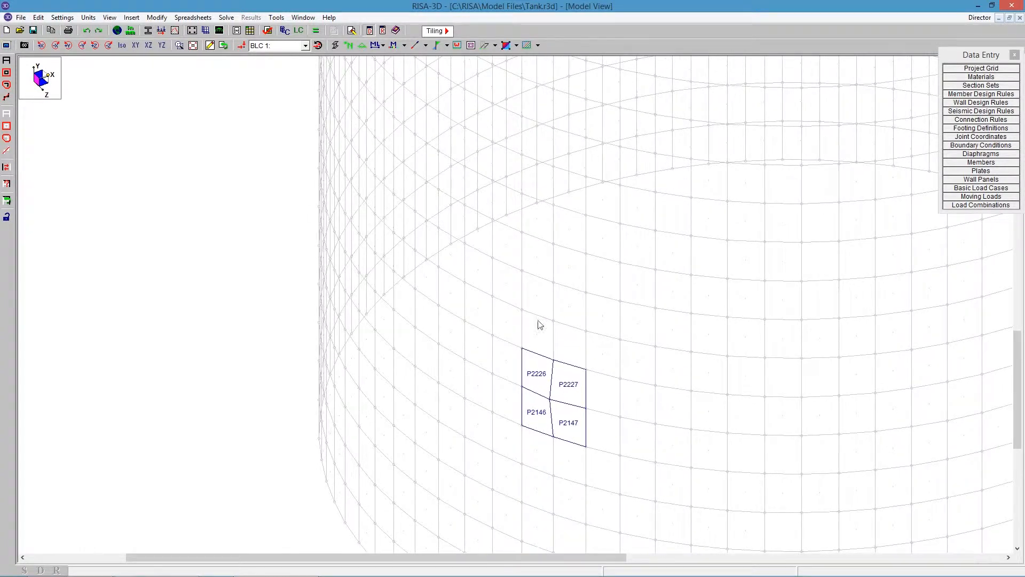
- Re-run the Degenerate Plate Check with Split Problematic Plates, re-meshing the four plates into triangles
{"action": "left_click", "coordinate": [276, 17]}
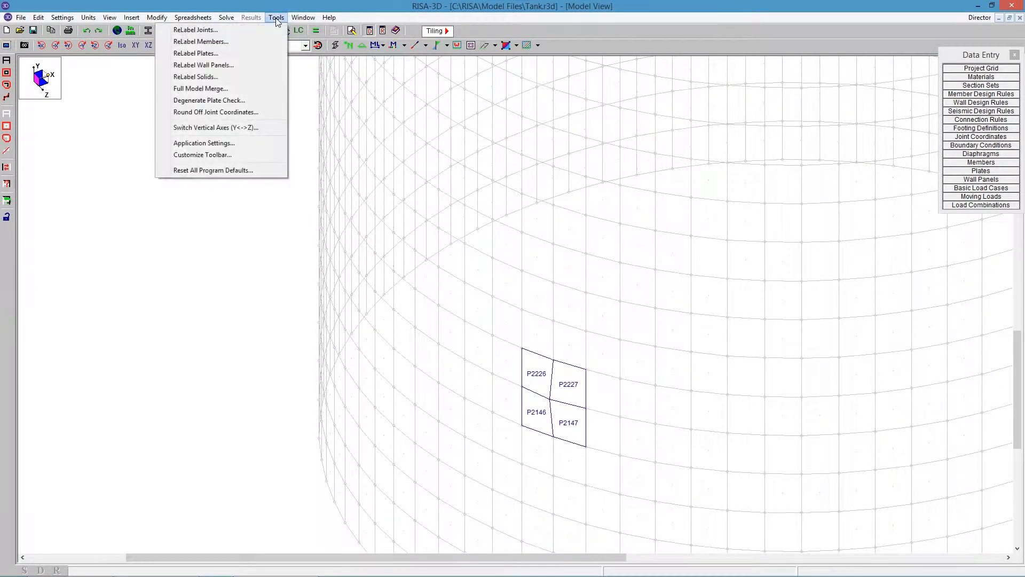
{"action": "mouse_move", "coordinate": [209, 100]}
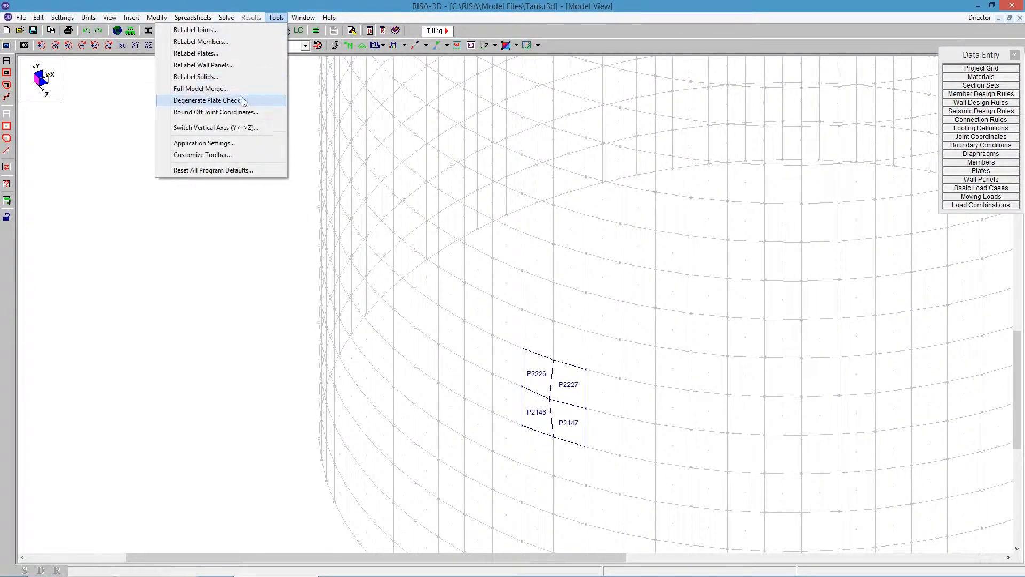
{"action": "left_click", "coordinate": [207, 101]}
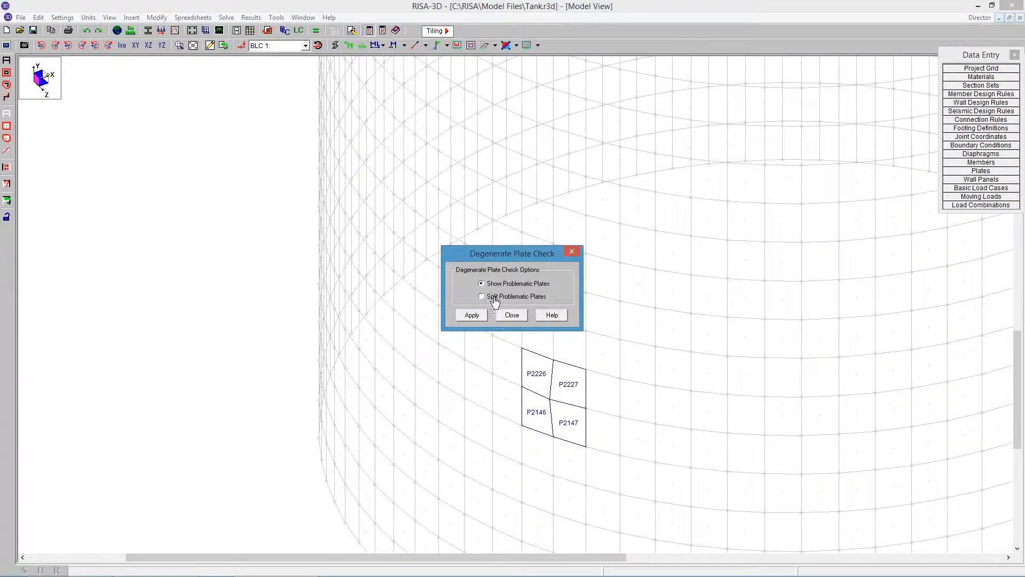
{"action": "left_click", "coordinate": [482, 296]}
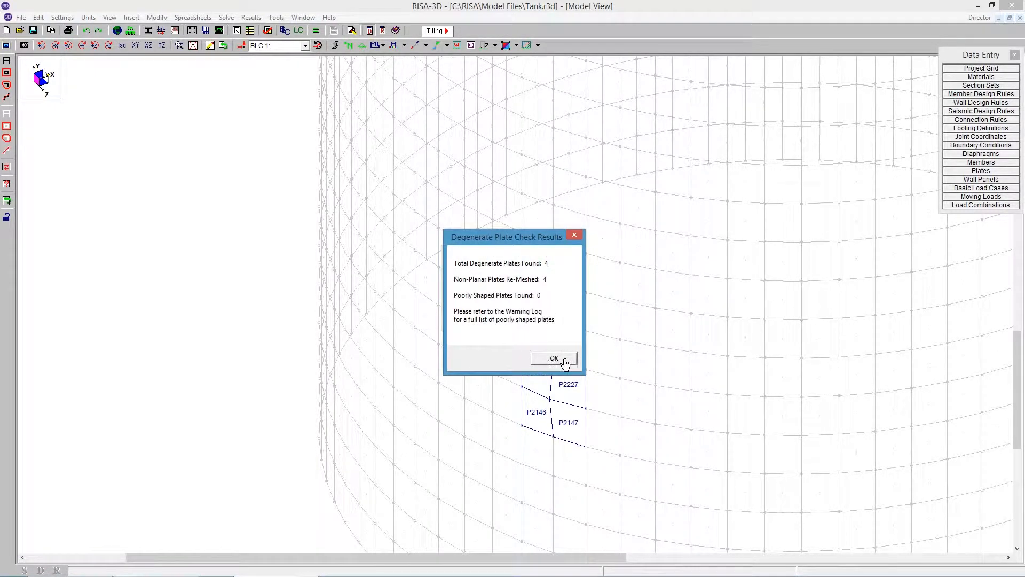
{"action": "left_click", "coordinate": [553, 359]}
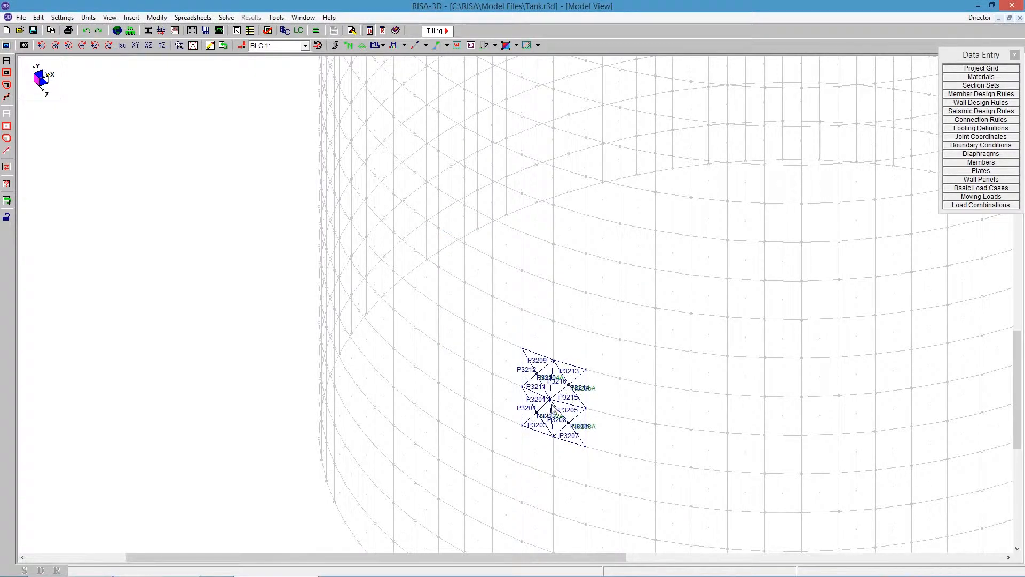
{"action": "mouse_move", "coordinate": [246, 355]}
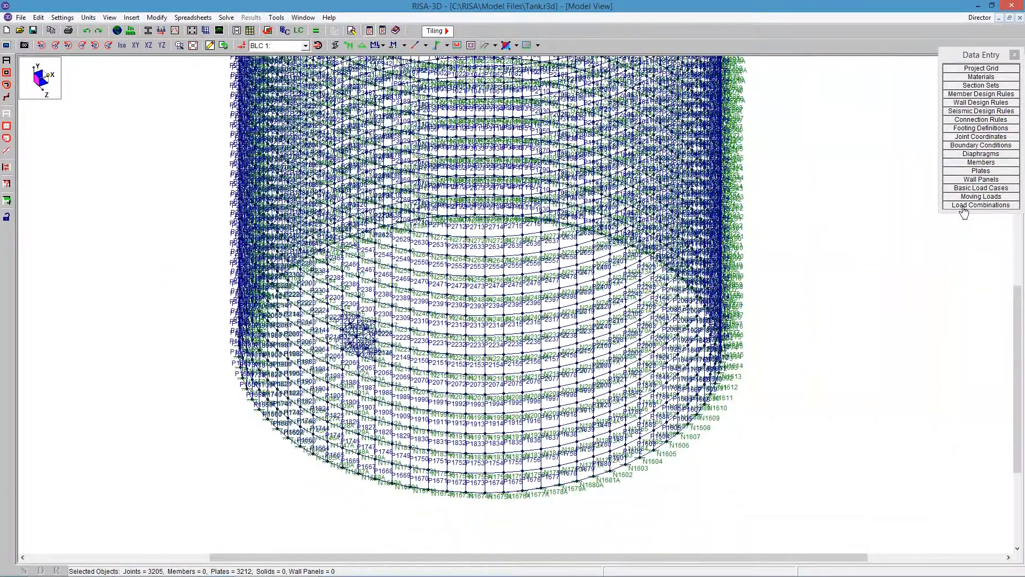
- Solve the current load combination from the Load Combinations spreadsheet so plate stress results become available
{"action": "left_click", "coordinate": [980, 205]}
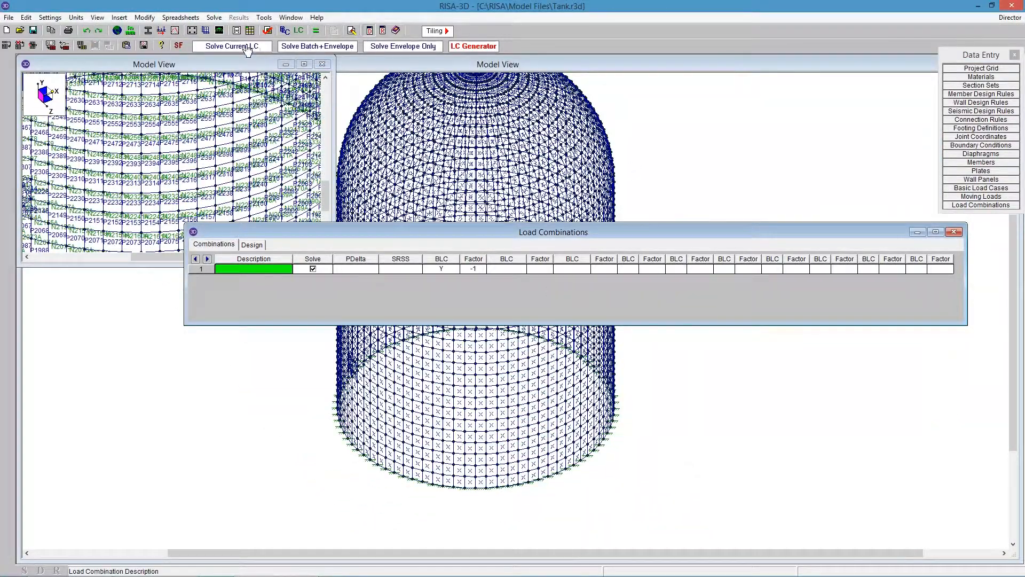
{"action": "left_click", "coordinate": [231, 46]}
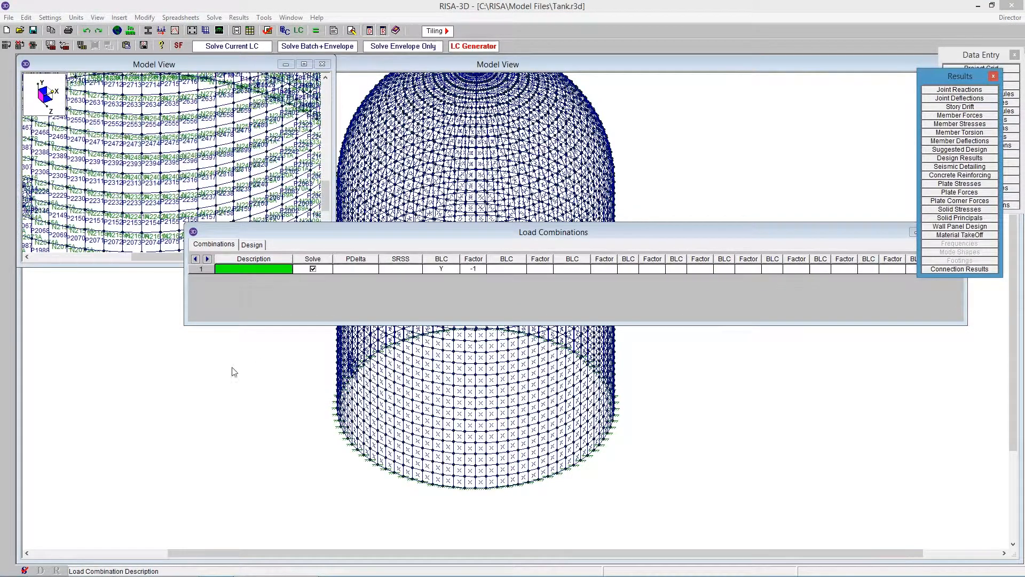
{"action": "mouse_move", "coordinate": [852, 363]}
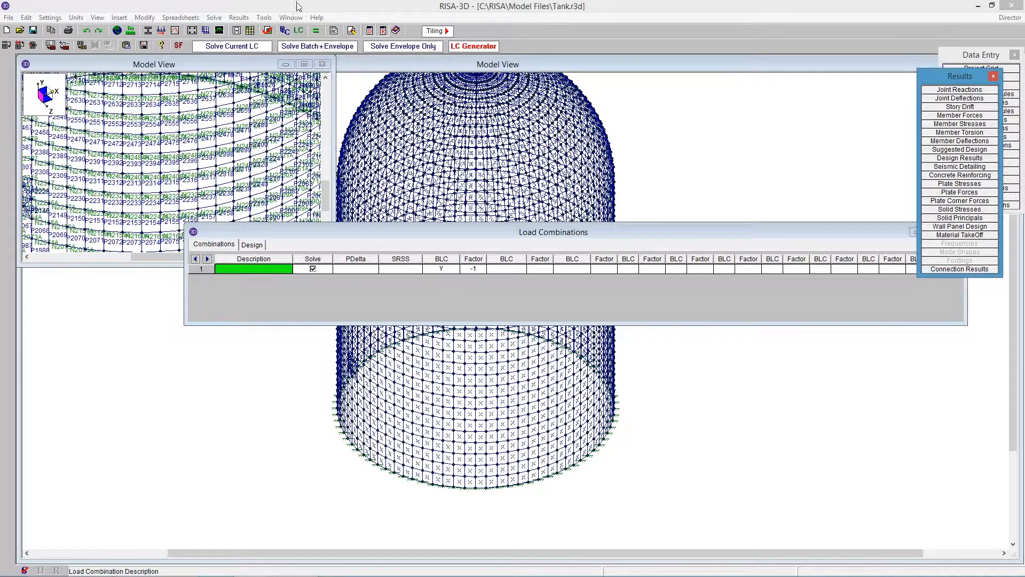
{"action": "left_click", "coordinate": [264, 17]}
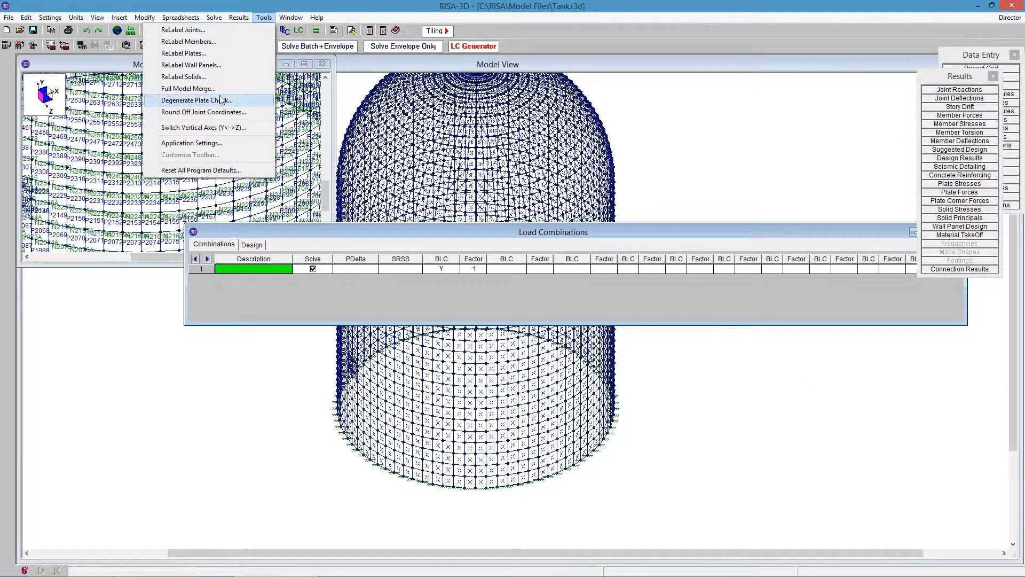